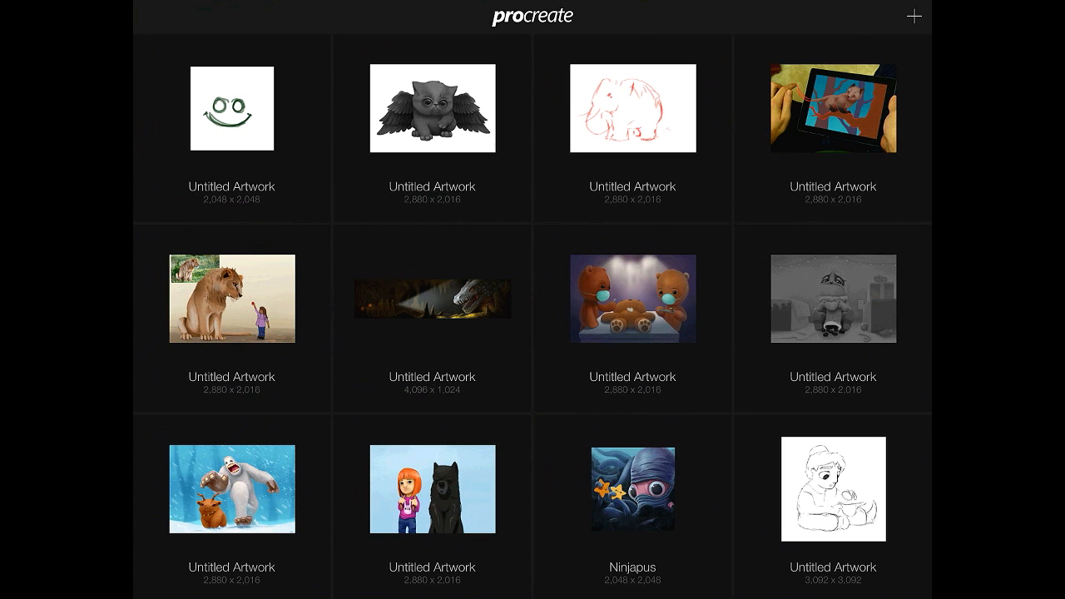
- Open the green smiley artwork from the Gallery and switch the paint colour to black
click(233, 110)
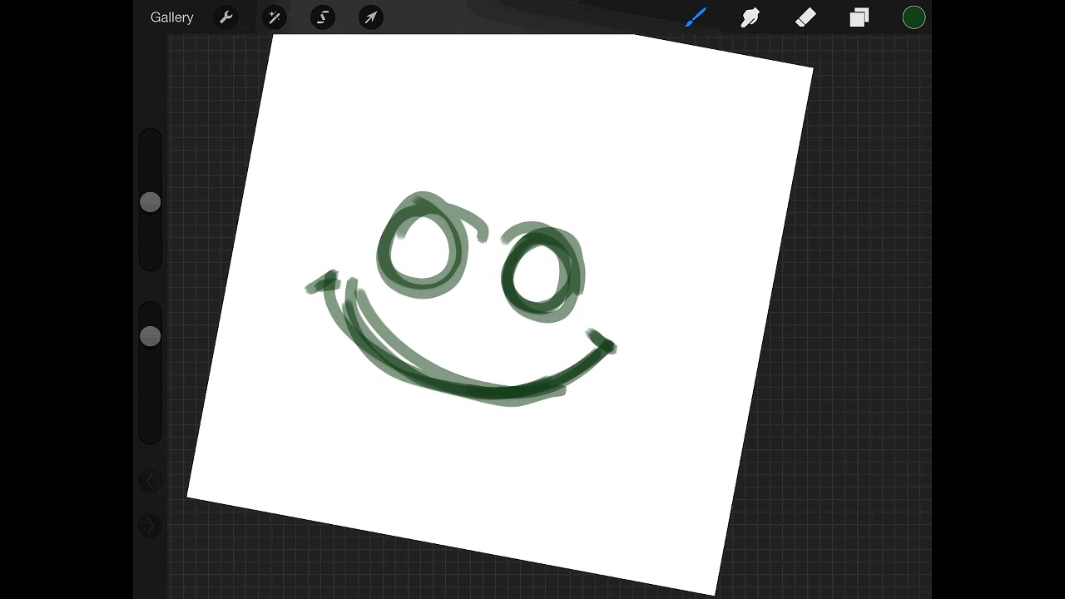
click(912, 17)
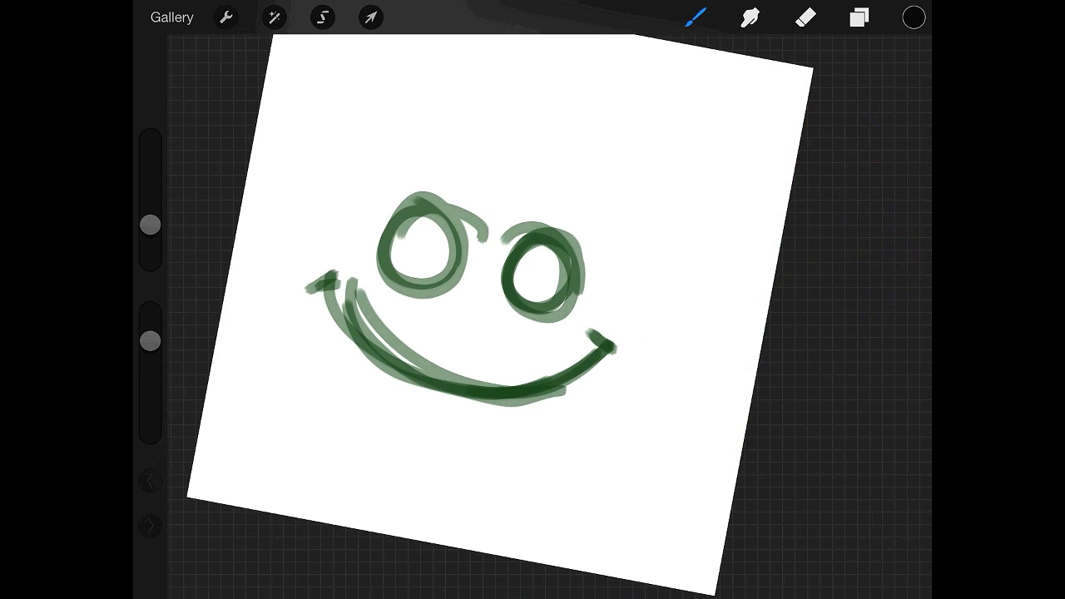
click(859, 17)
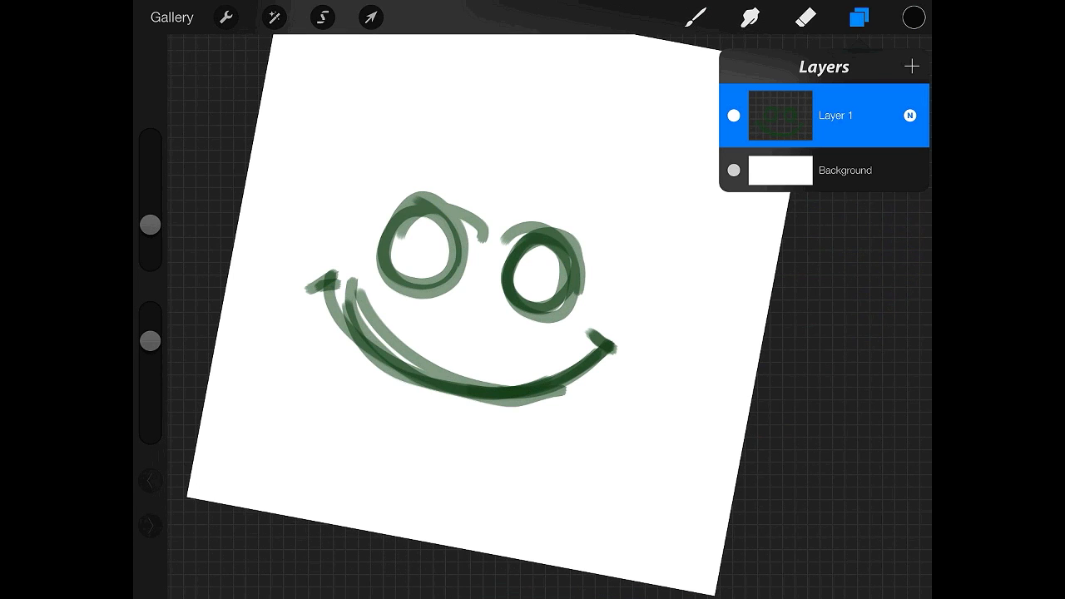
- Add Layer 2 above the sketch and trace the smiley's eyes and smile in black ink
click(912, 66)
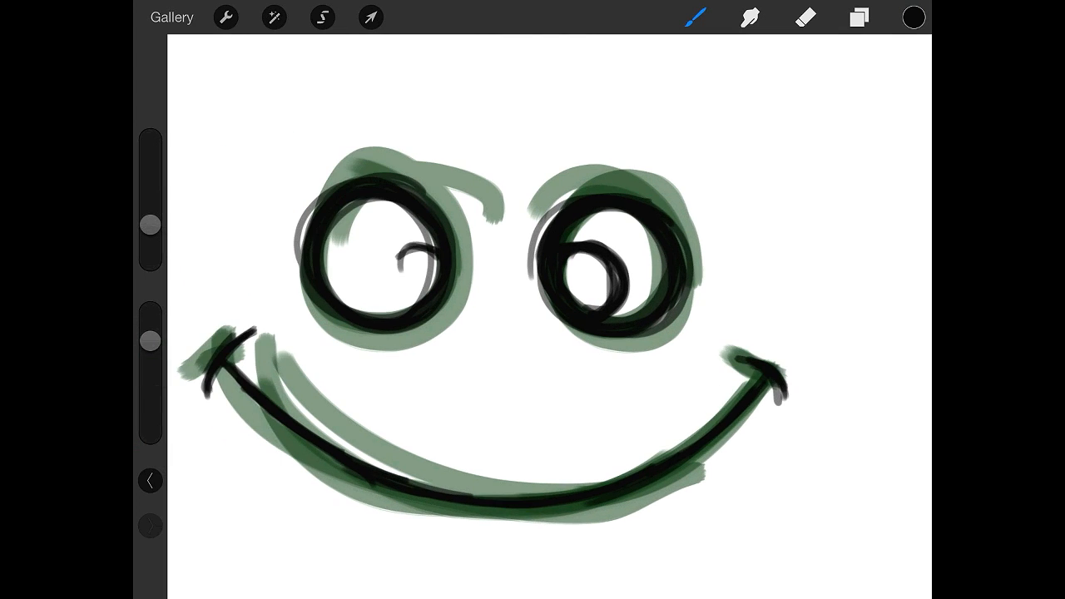
drag(416, 241, 399, 282)
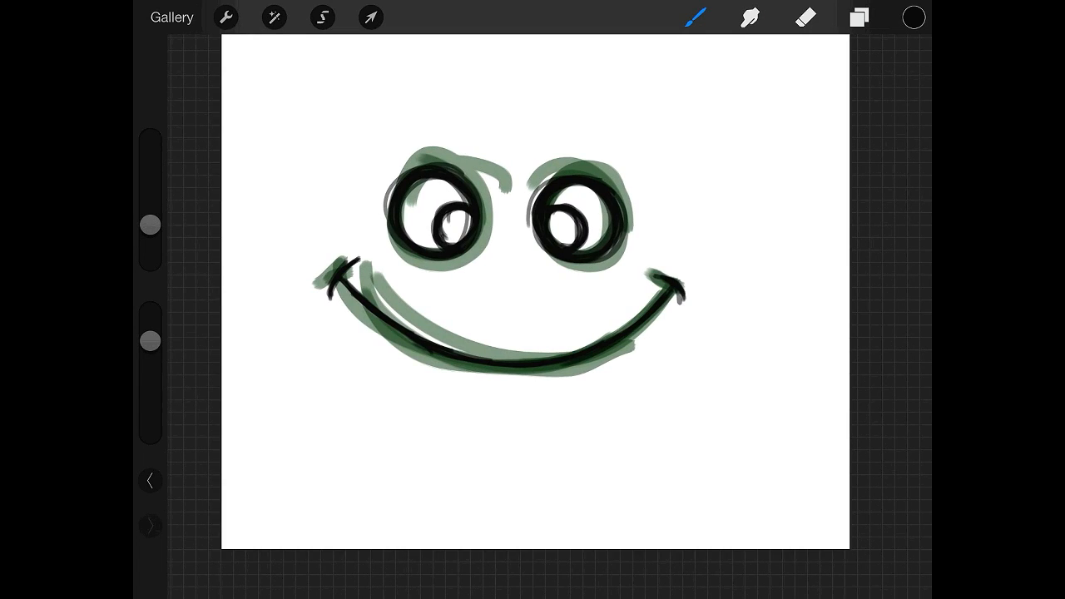
click(859, 16)
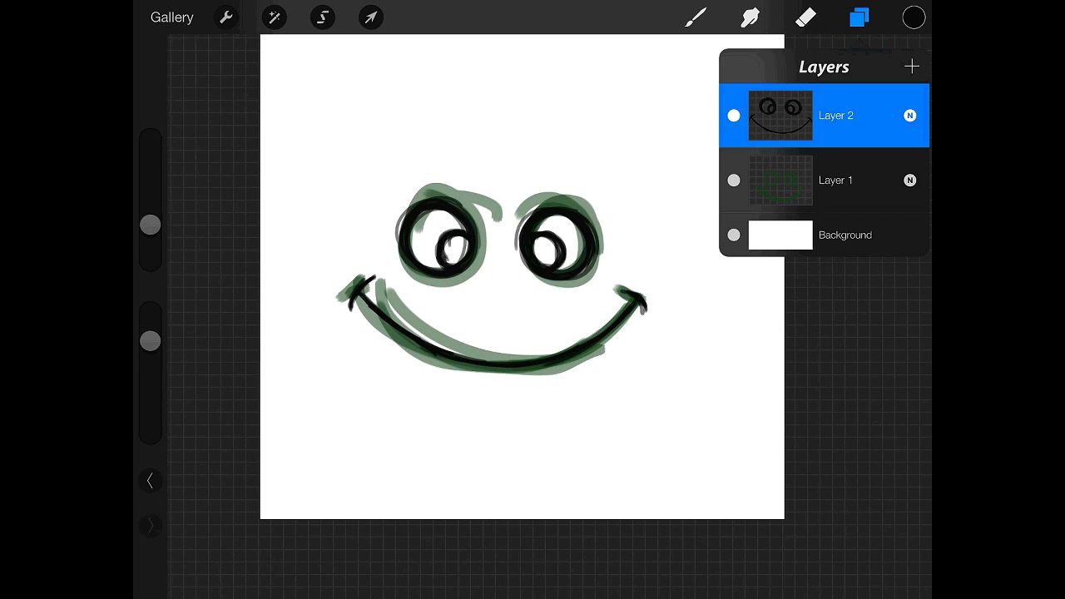
- Select Layer 1, the green sketch, as the working layer
click(835, 180)
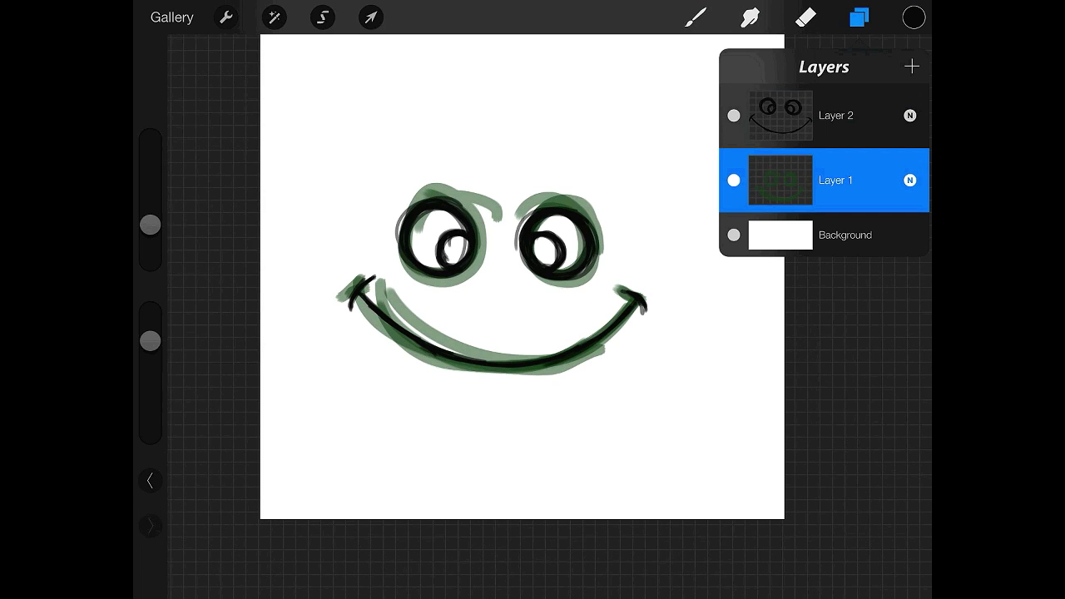
click(732, 179)
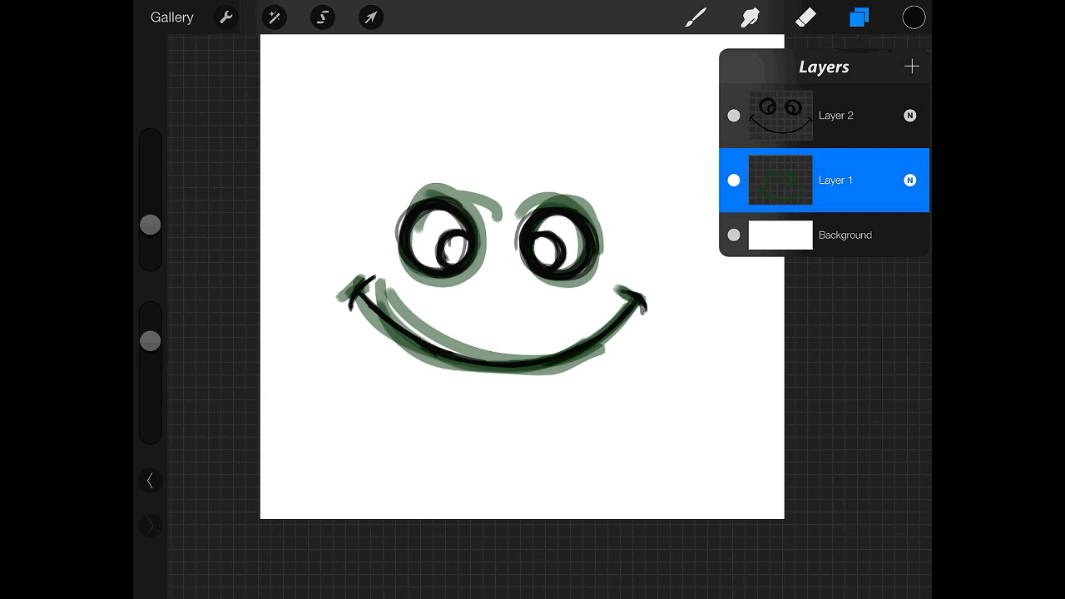
click(908, 179)
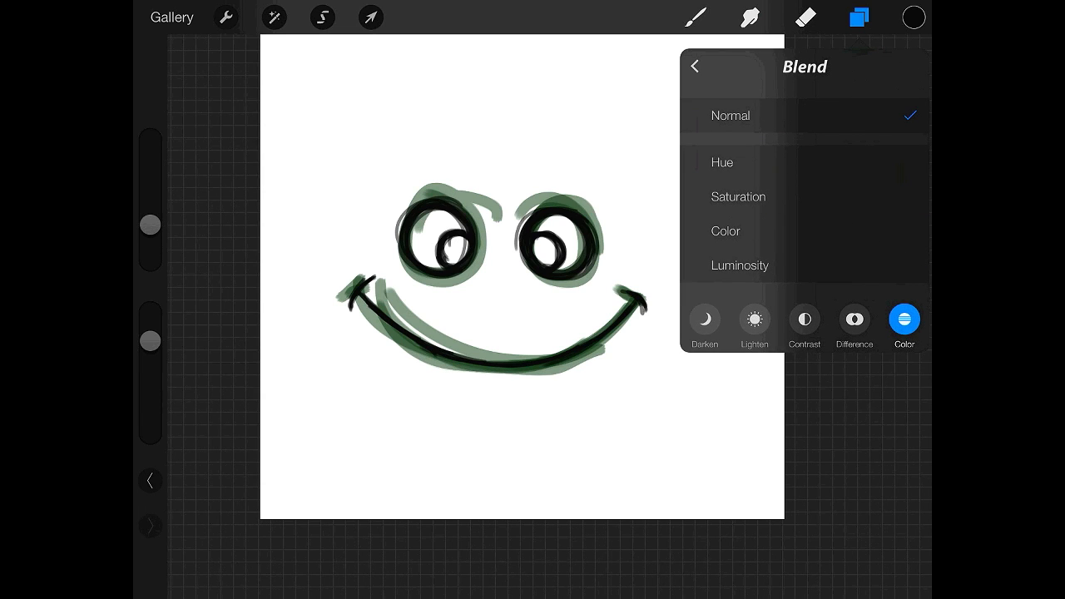
click(704, 320)
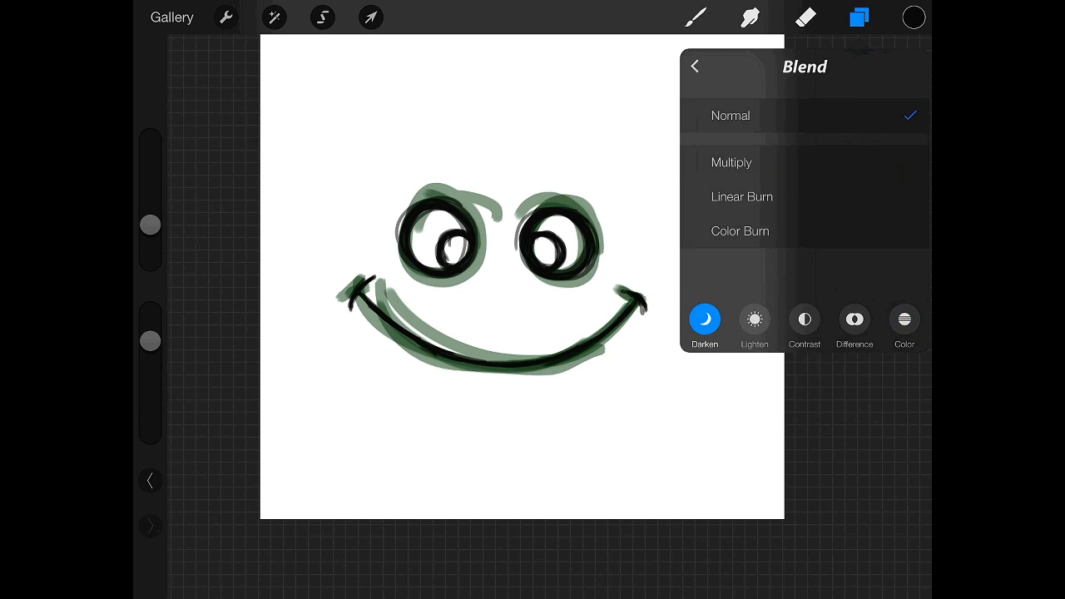
click(741, 197)
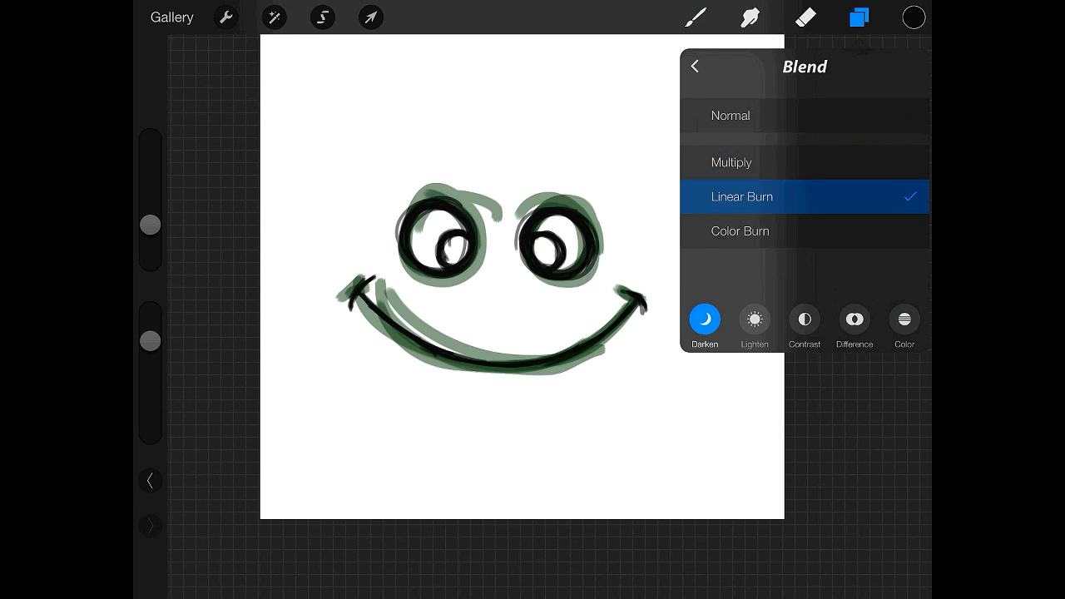
click(753, 319)
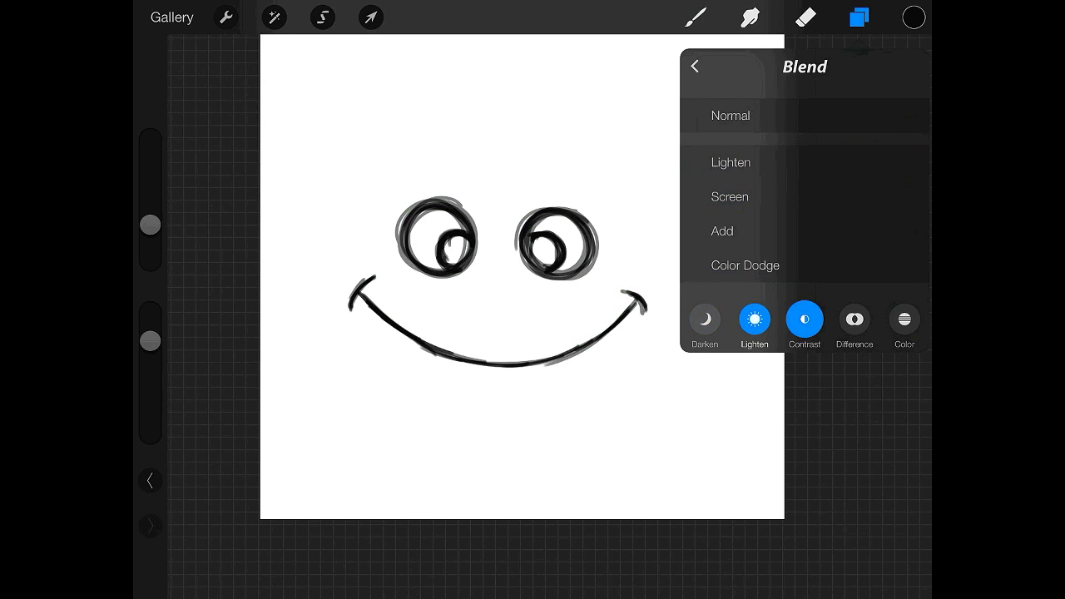
click(702, 319)
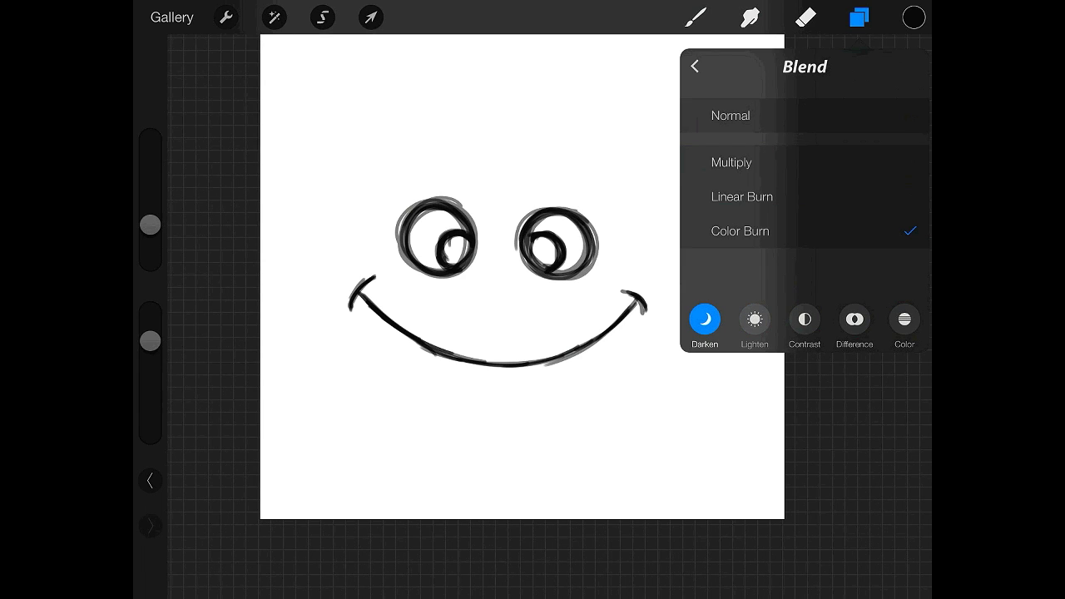
click(728, 116)
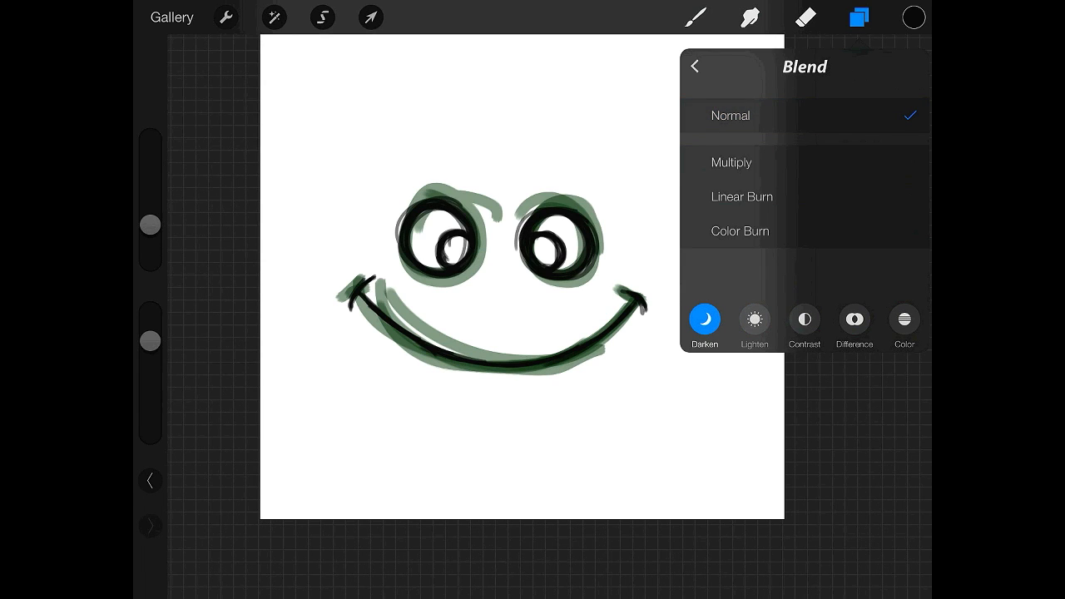
click(859, 17)
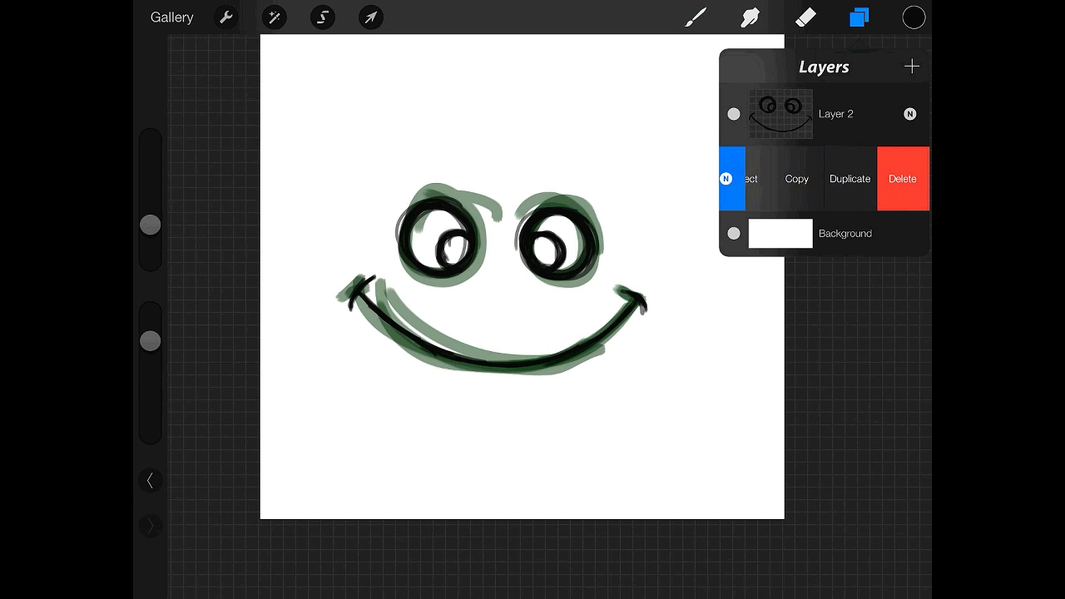
click(742, 179)
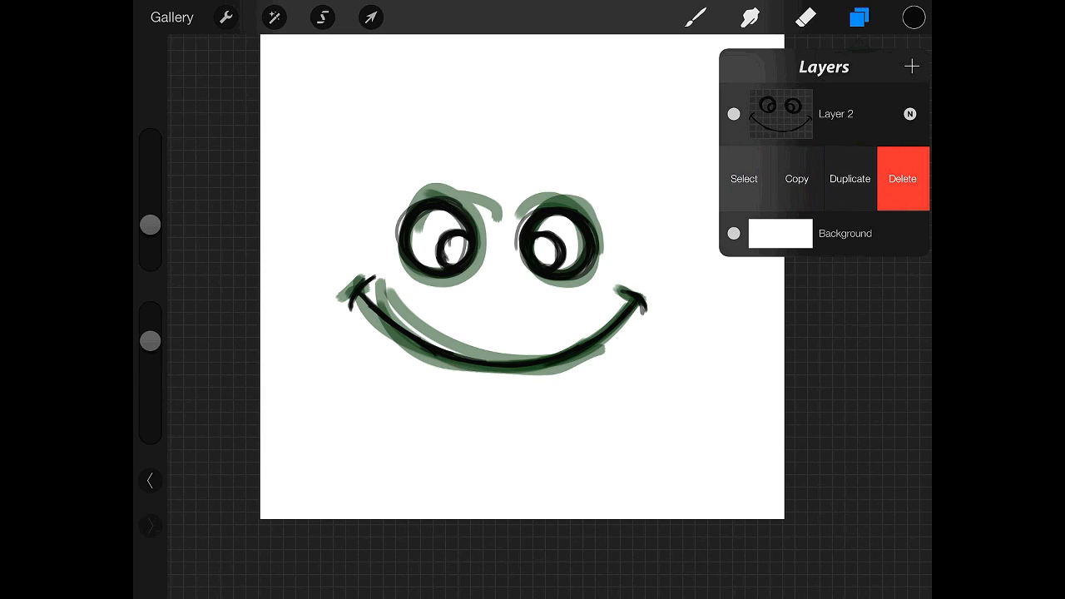
click(849, 178)
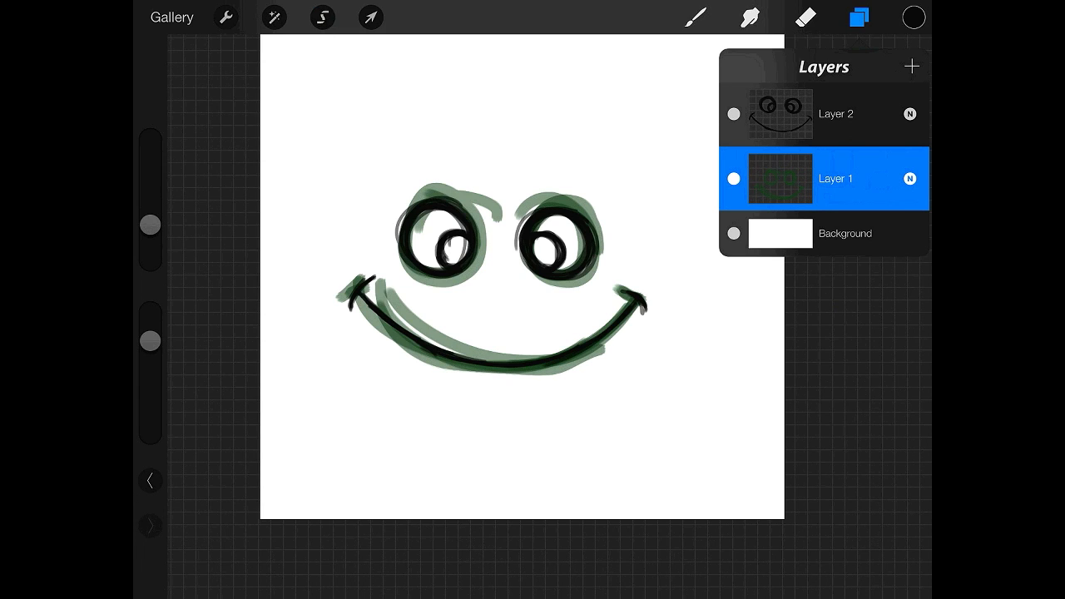
- Delete the green sketch layer, add an empty layer above the ink, and choose yellow
click(835, 178)
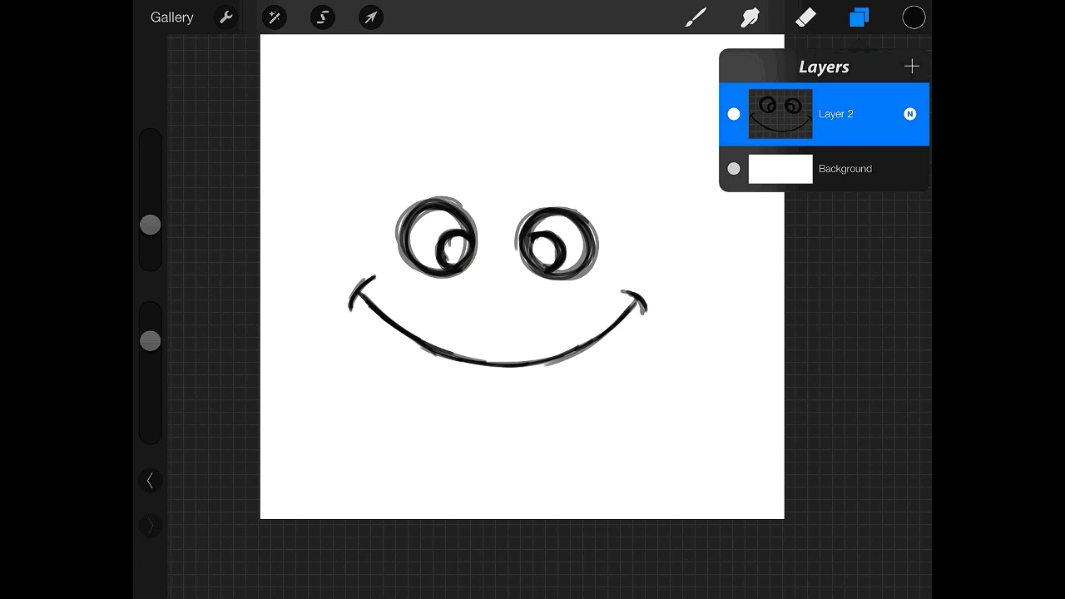
click(911, 67)
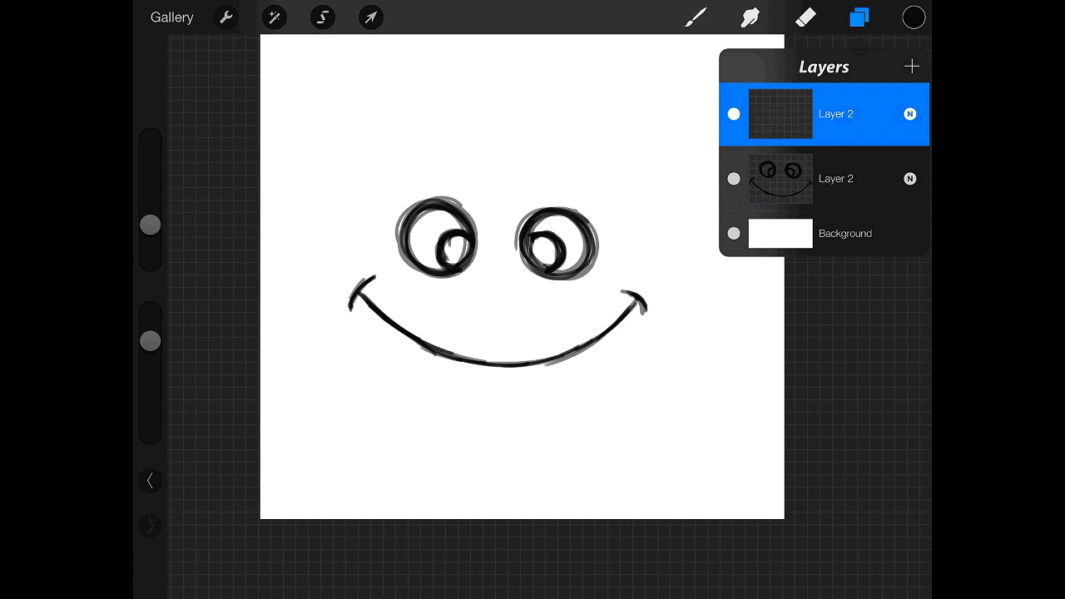
click(912, 17)
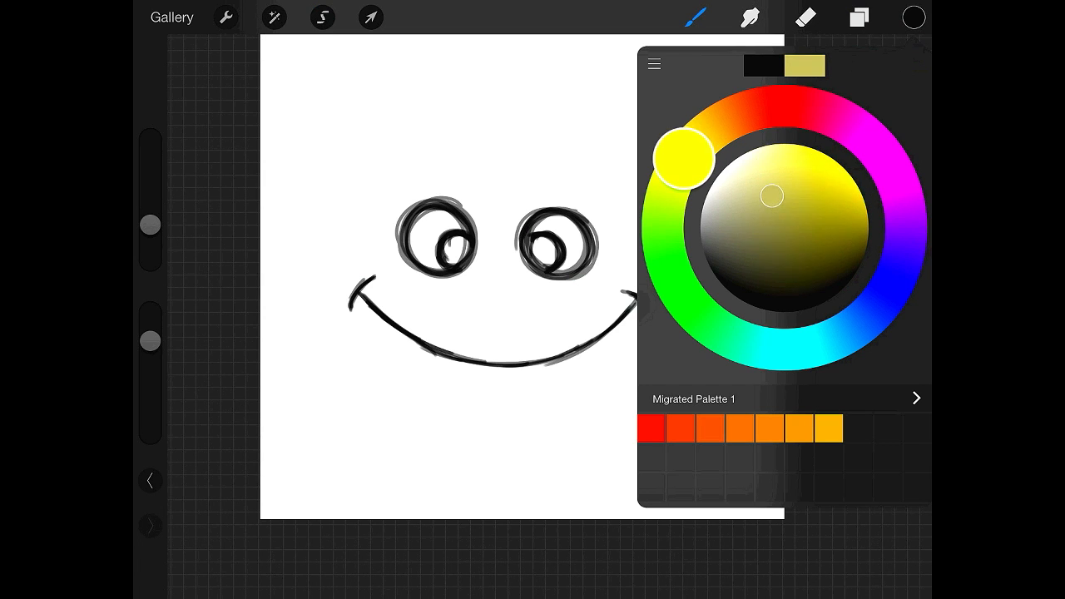
- Paint tan fill inside both eyes beneath the black outlines, undoing a stray stroke
drag(679, 156, 713, 130)
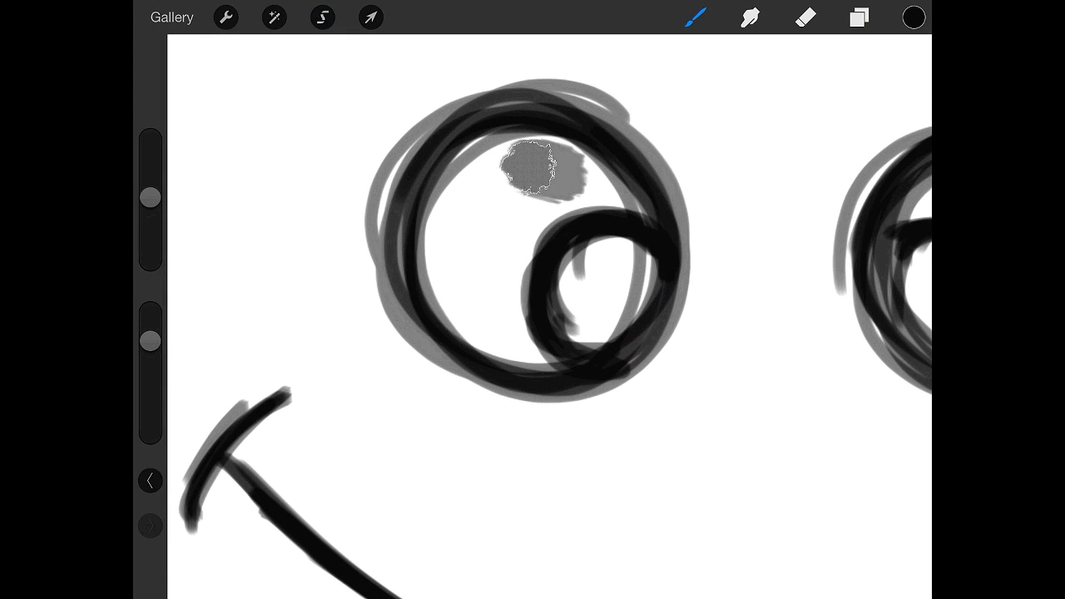
click(150, 481)
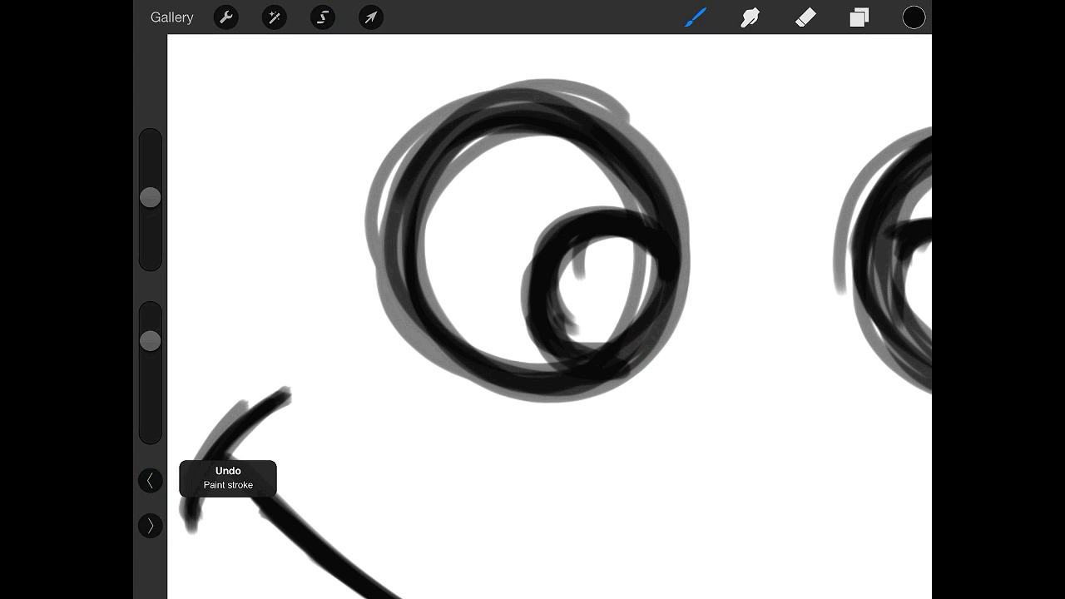
click(912, 17)
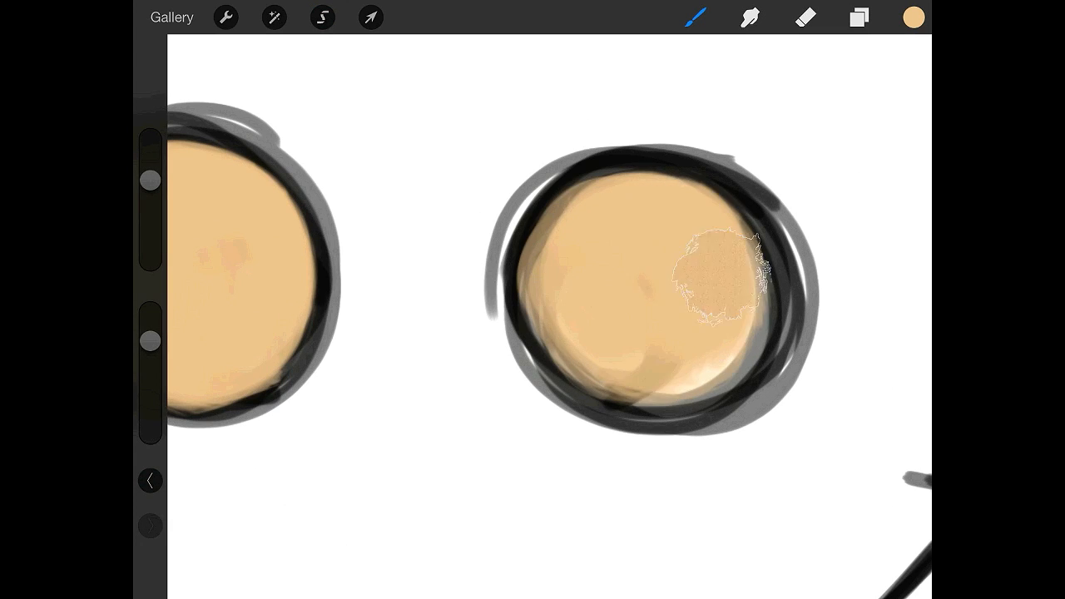
drag(716, 274, 674, 366)
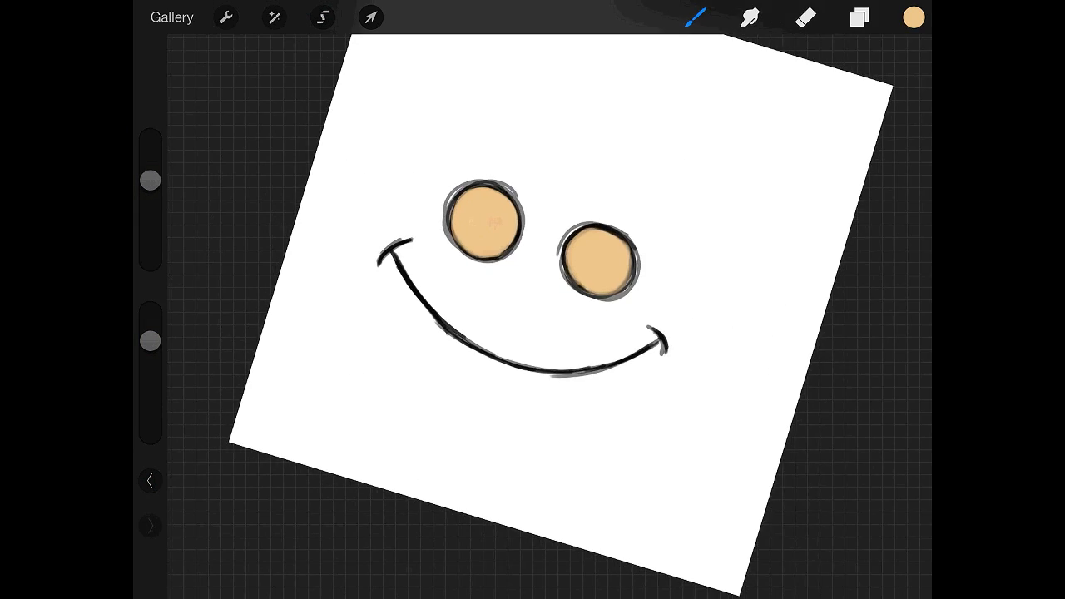
click(858, 17)
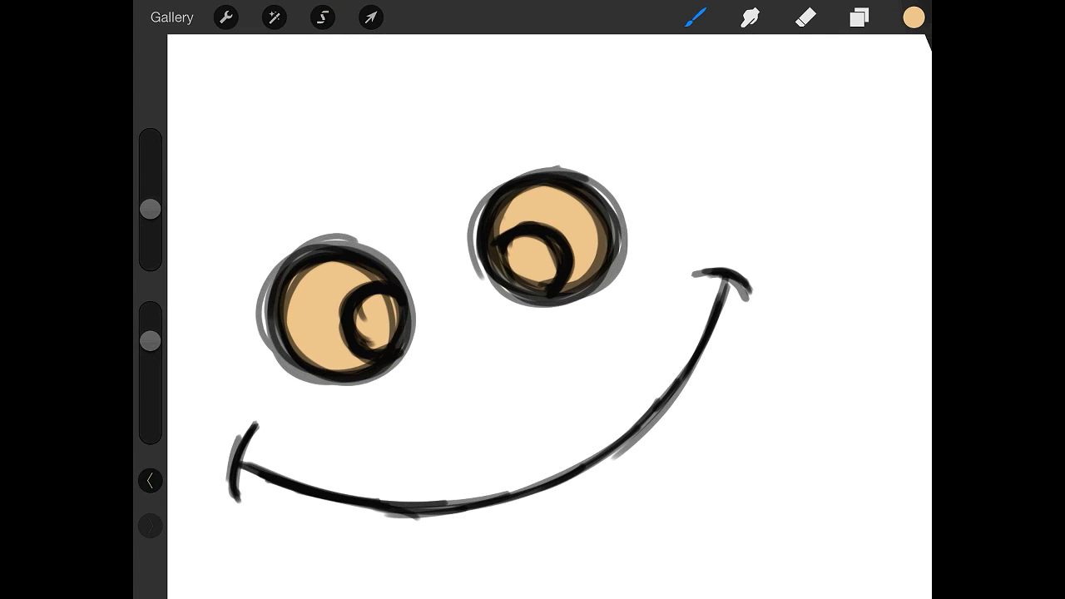
- Dab lighter highlight tones inside the eyes
click(859, 16)
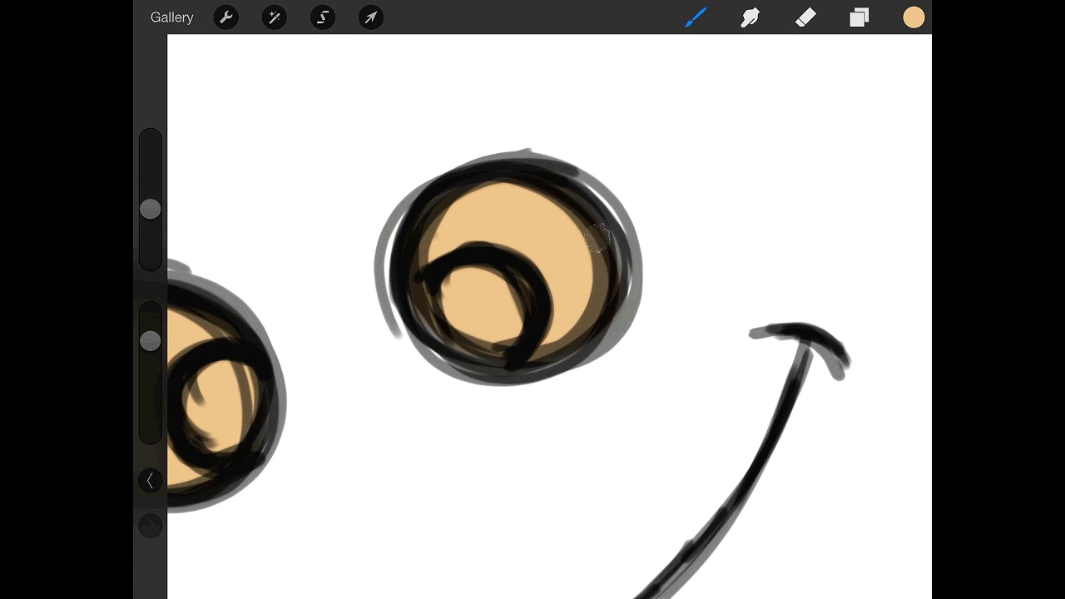
click(506, 199)
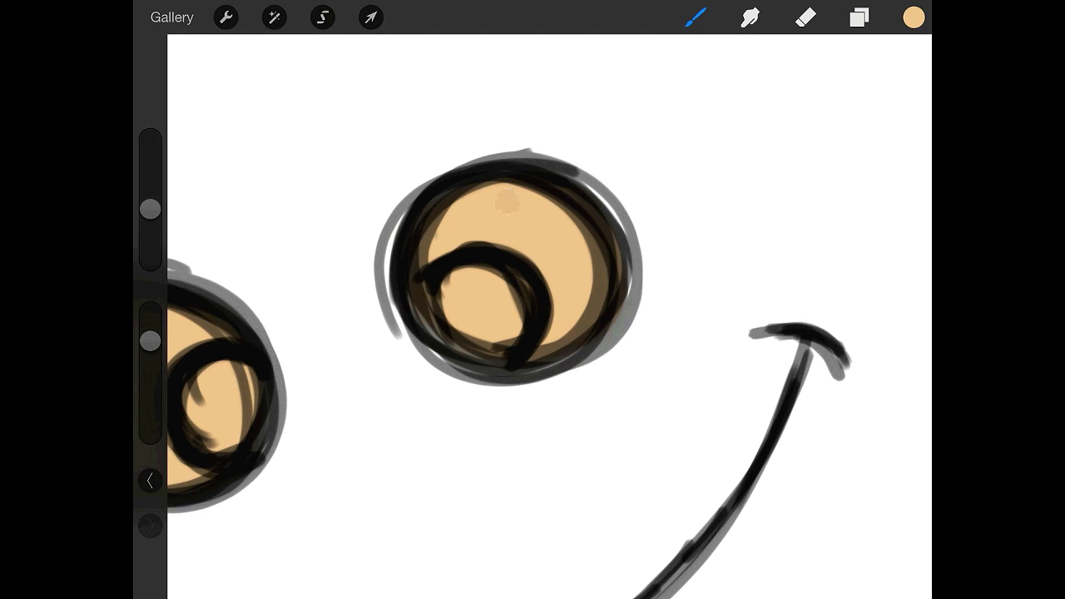
click(910, 17)
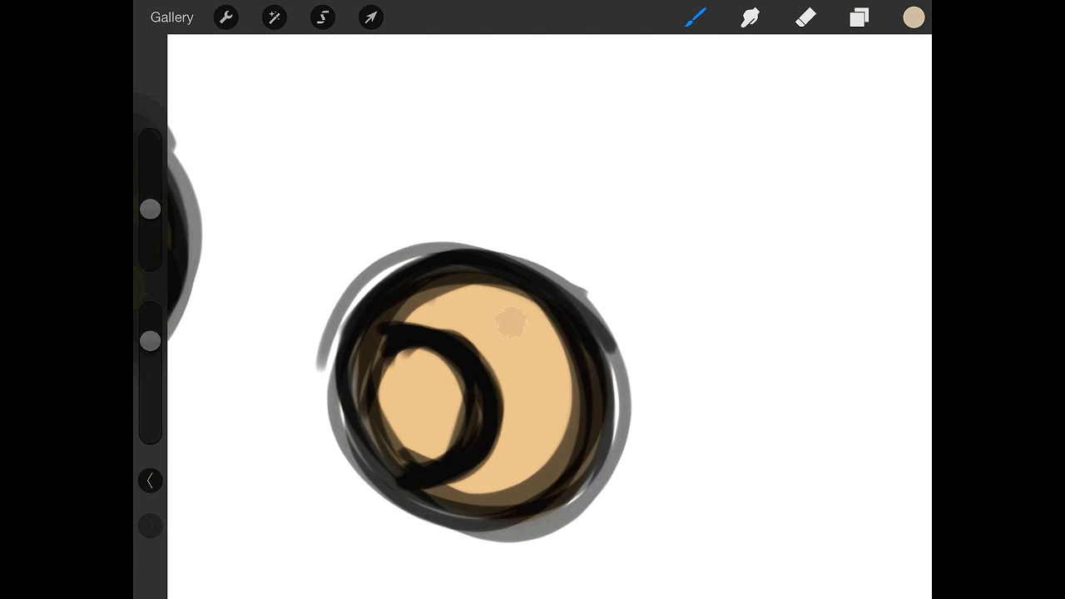
click(912, 17)
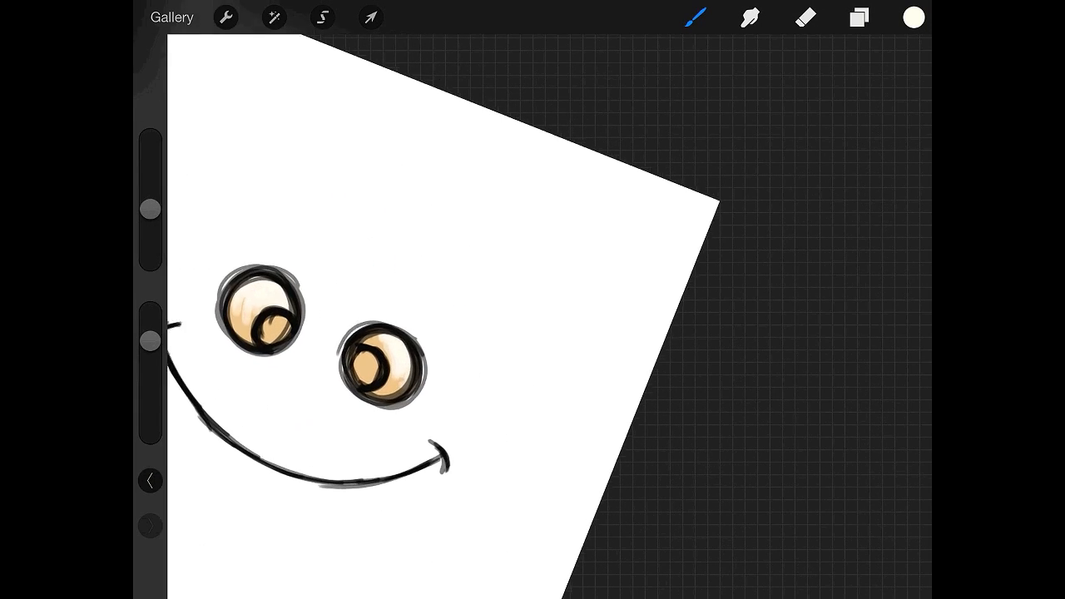
click(912, 16)
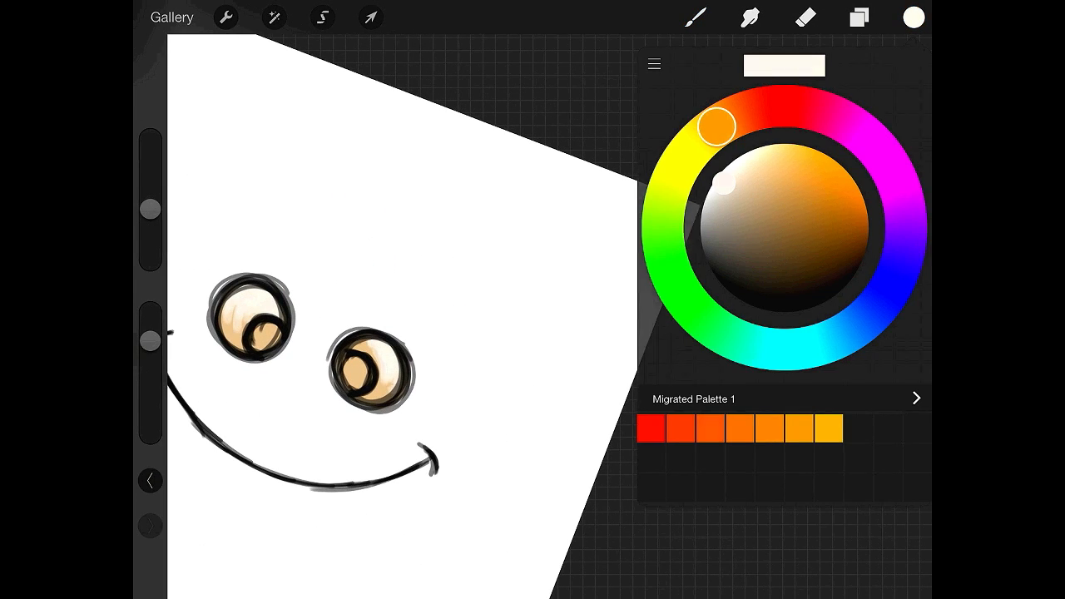
click(858, 16)
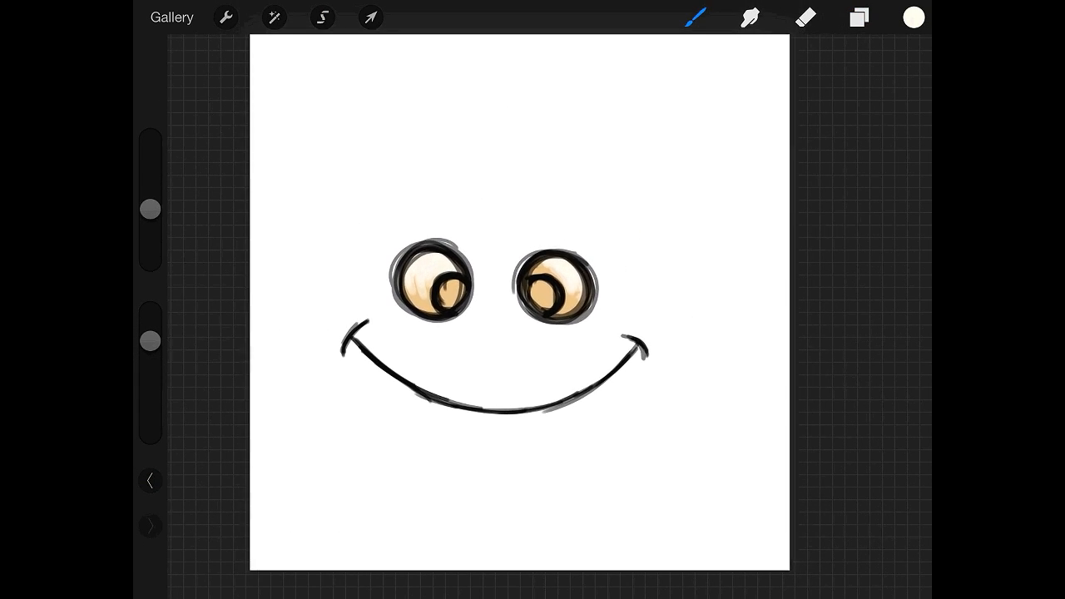
click(858, 17)
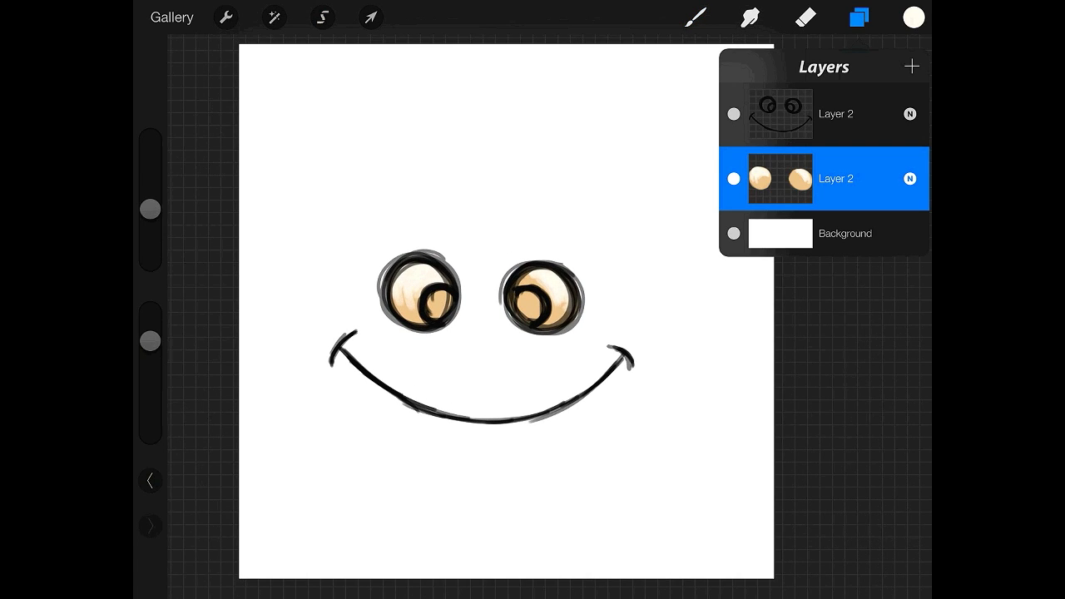
click(824, 113)
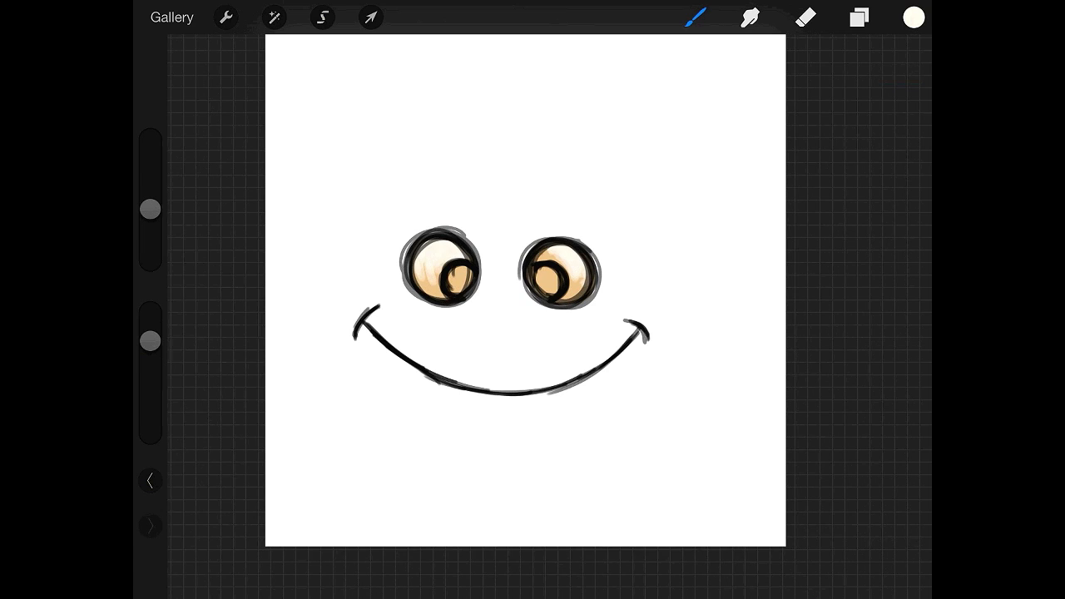
- Reduce the line art layer's opacity via Adjustments until the outlines are faint grey
click(225, 17)
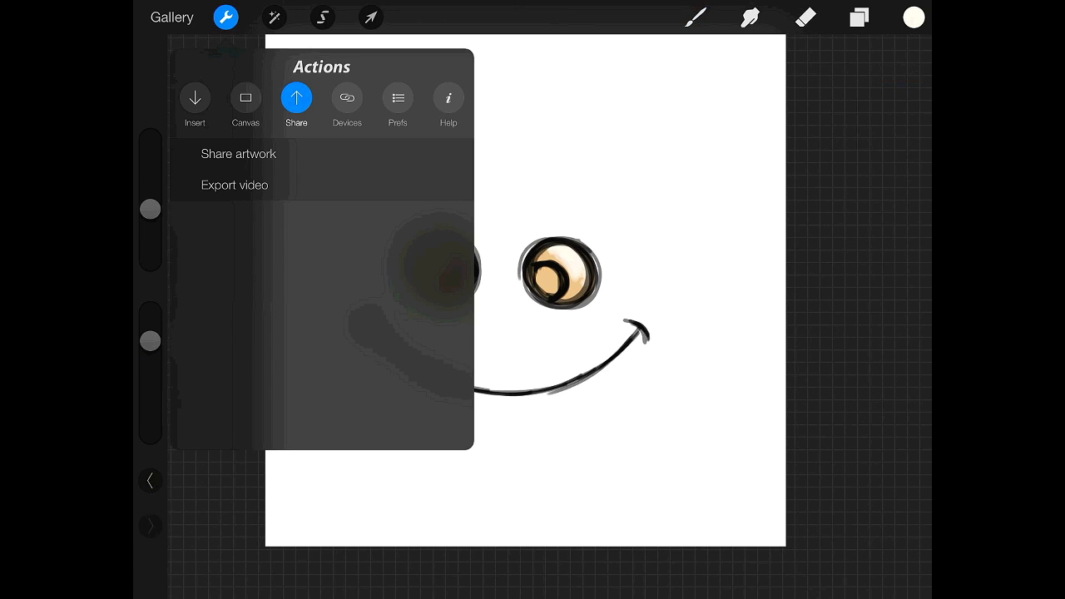
click(273, 17)
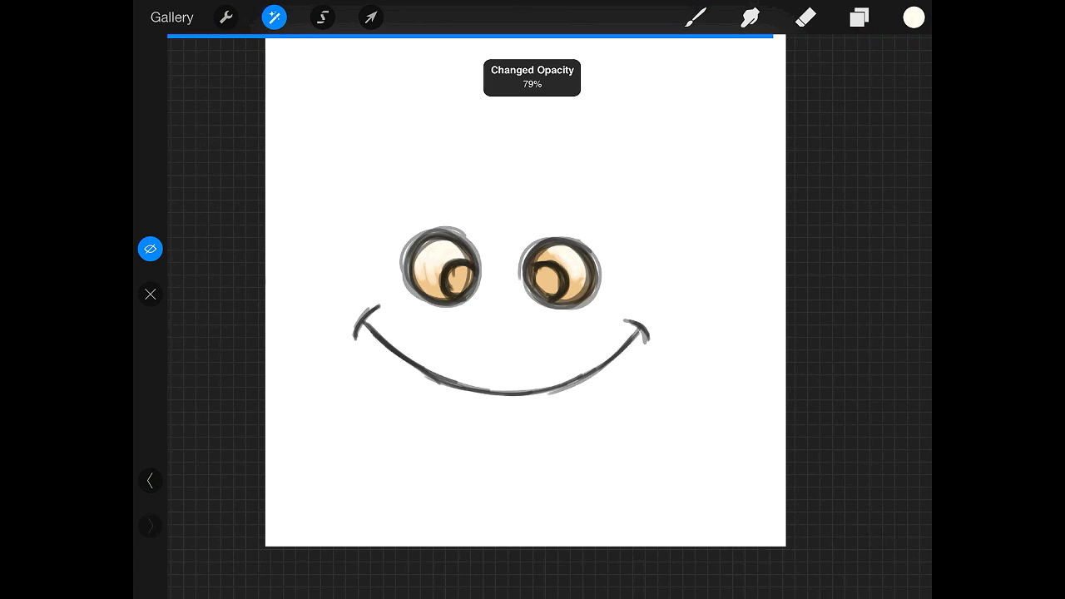
drag(749, 37, 635, 36)
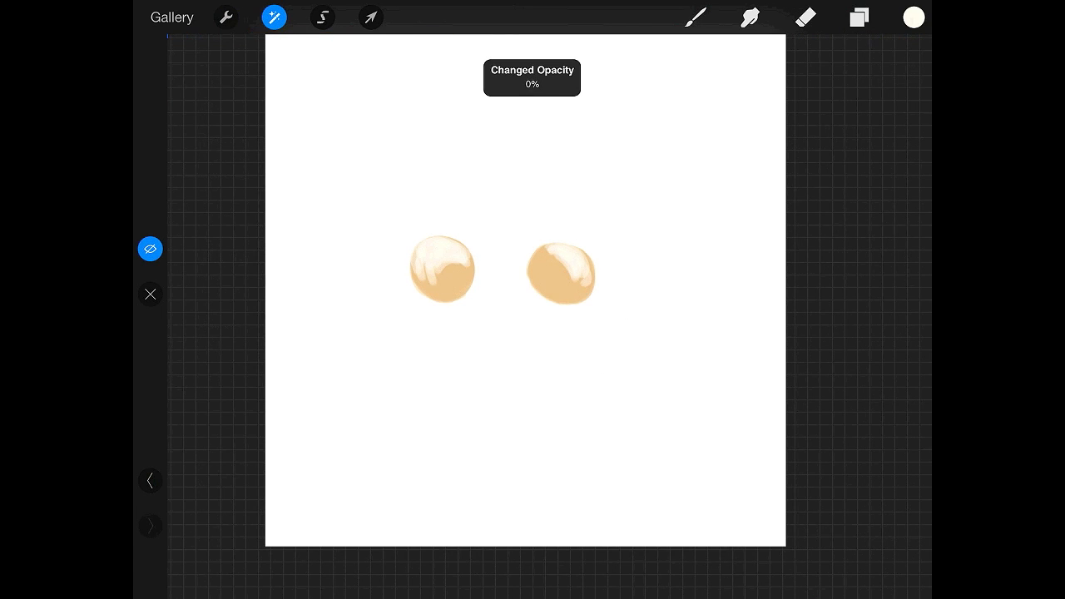
drag(249, 37, 499, 36)
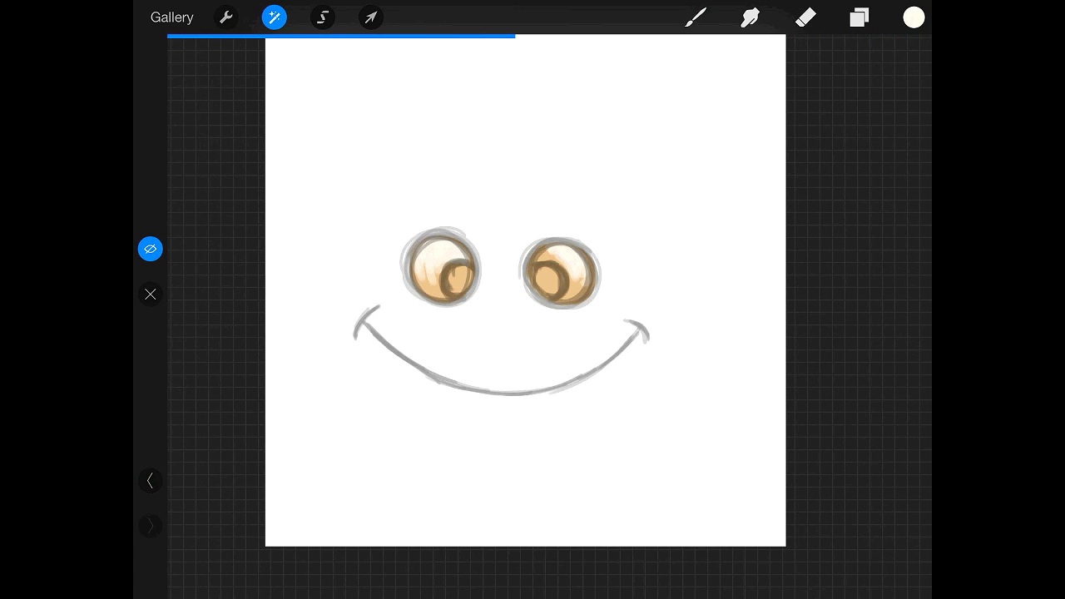
click(273, 17)
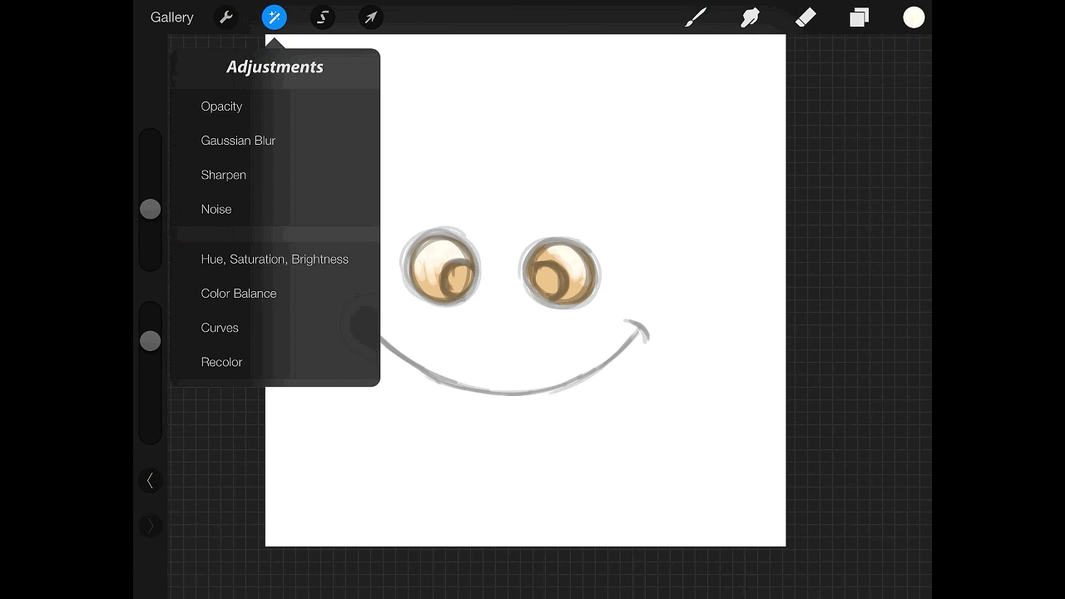
click(273, 17)
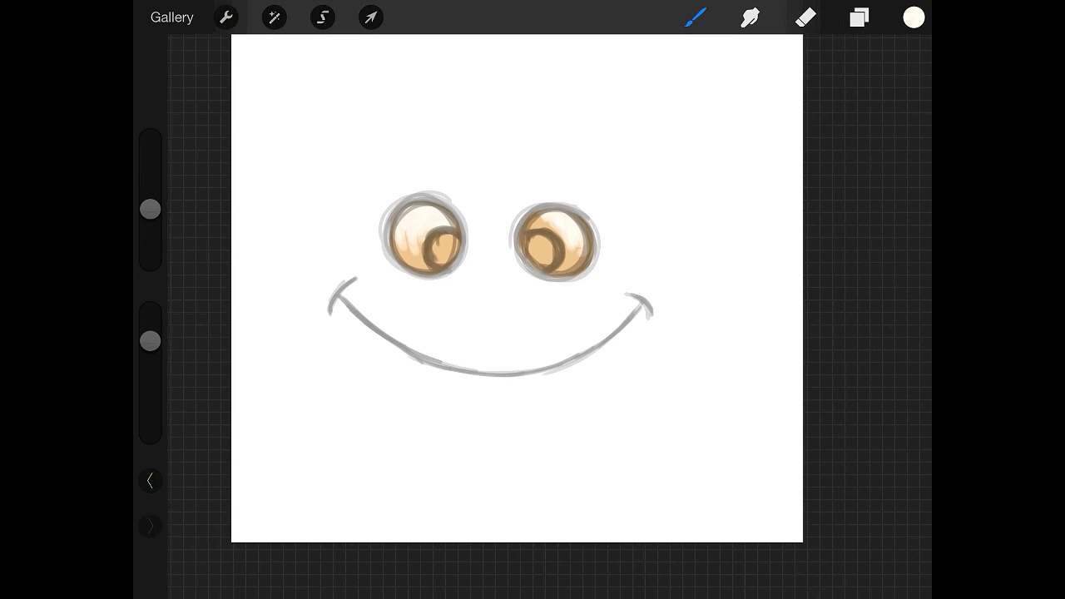
- Select the colour layer and brush loose tan strokes over the eye past the faded outline
click(859, 17)
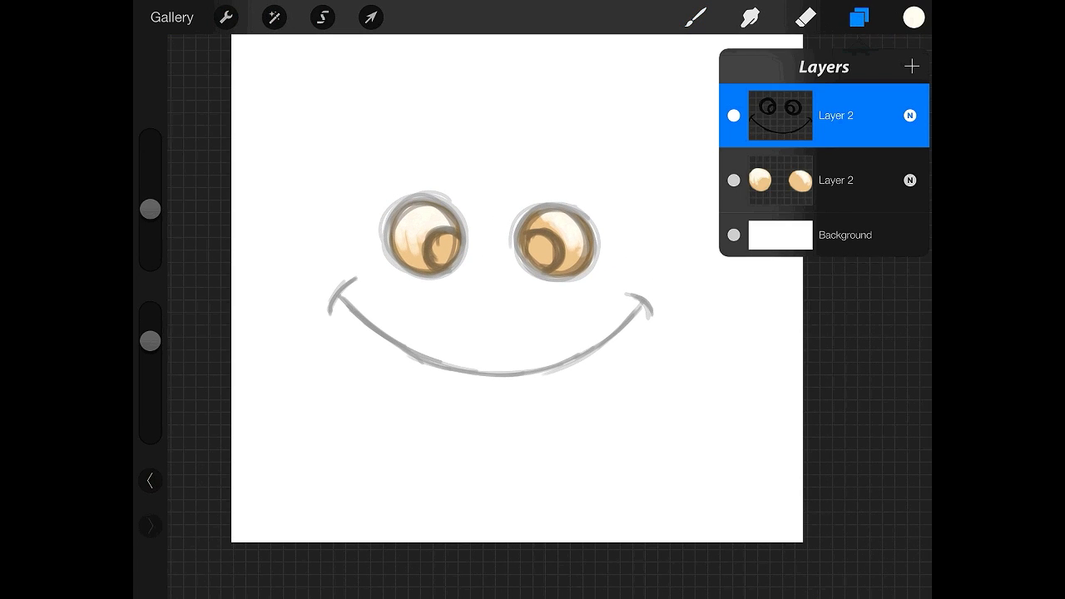
click(835, 179)
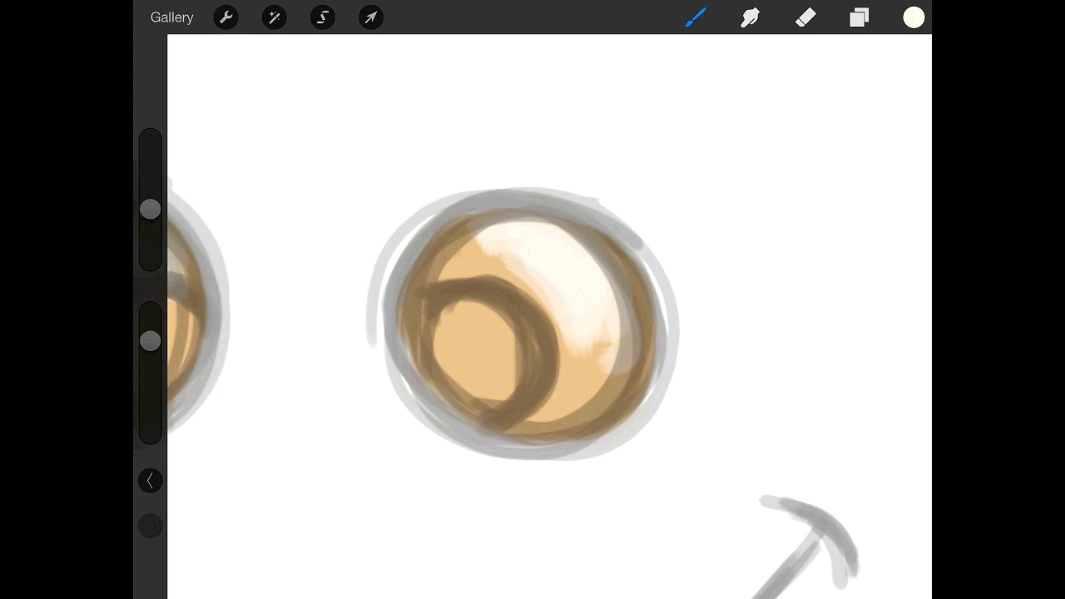
click(912, 17)
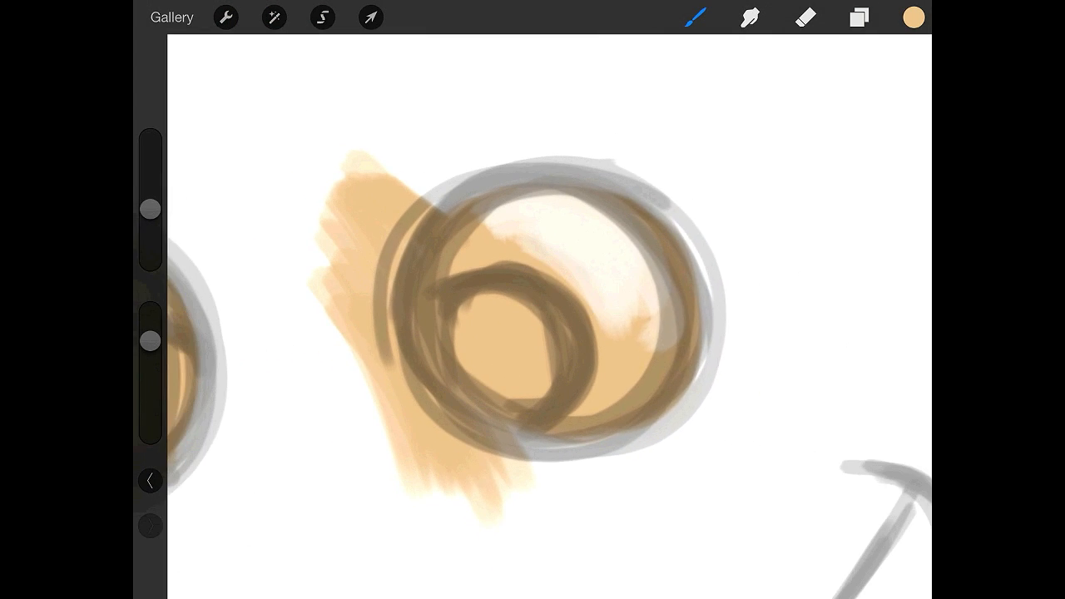
click(912, 17)
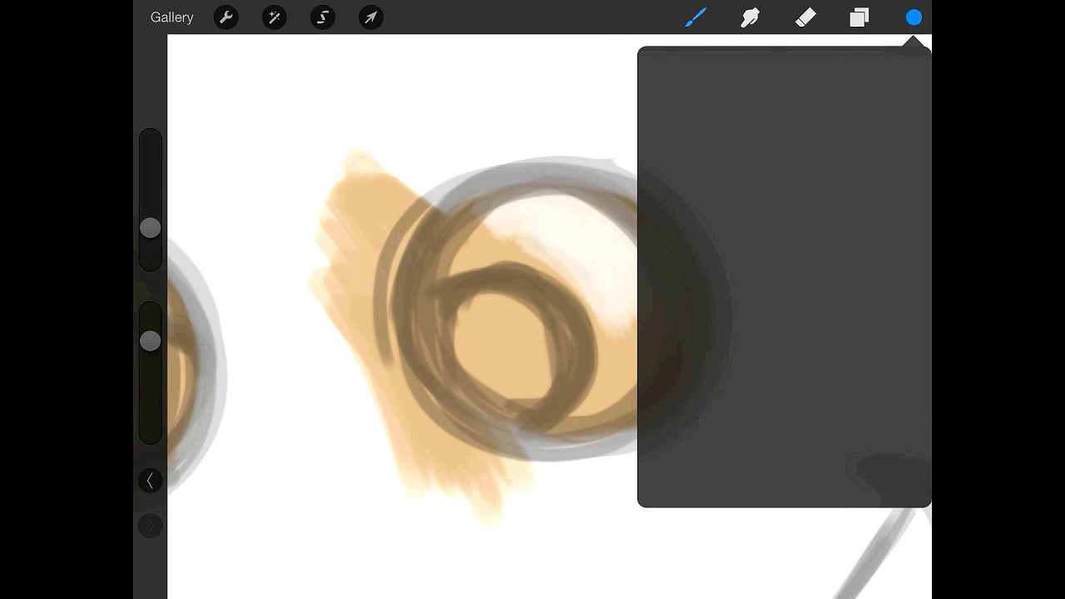
- Paint a dark red ring around the right eye's iris and tan patches around both eyes
click(911, 16)
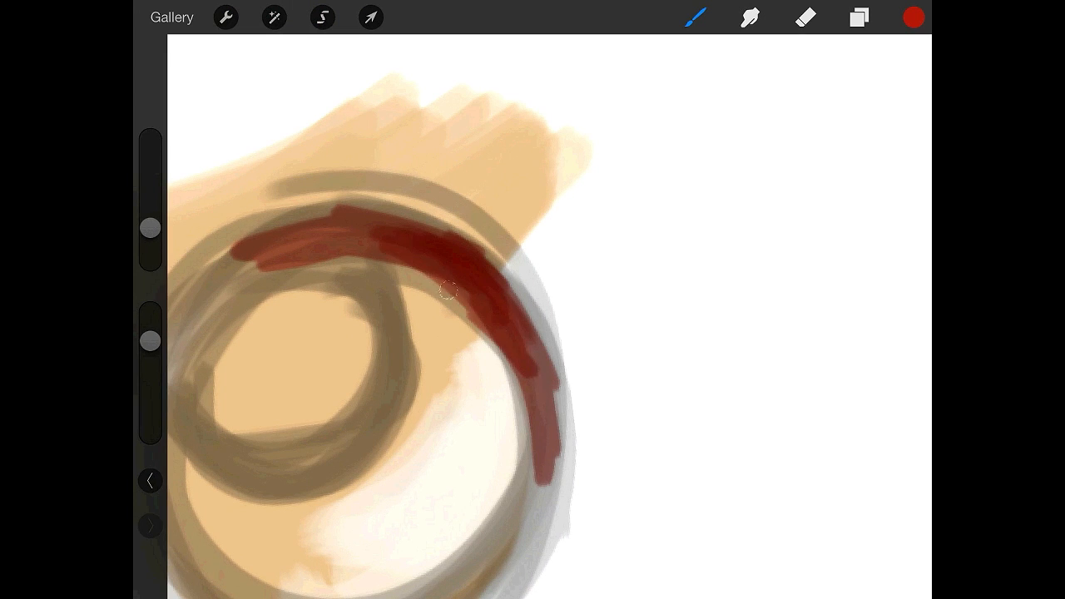
drag(450, 291, 550, 500)
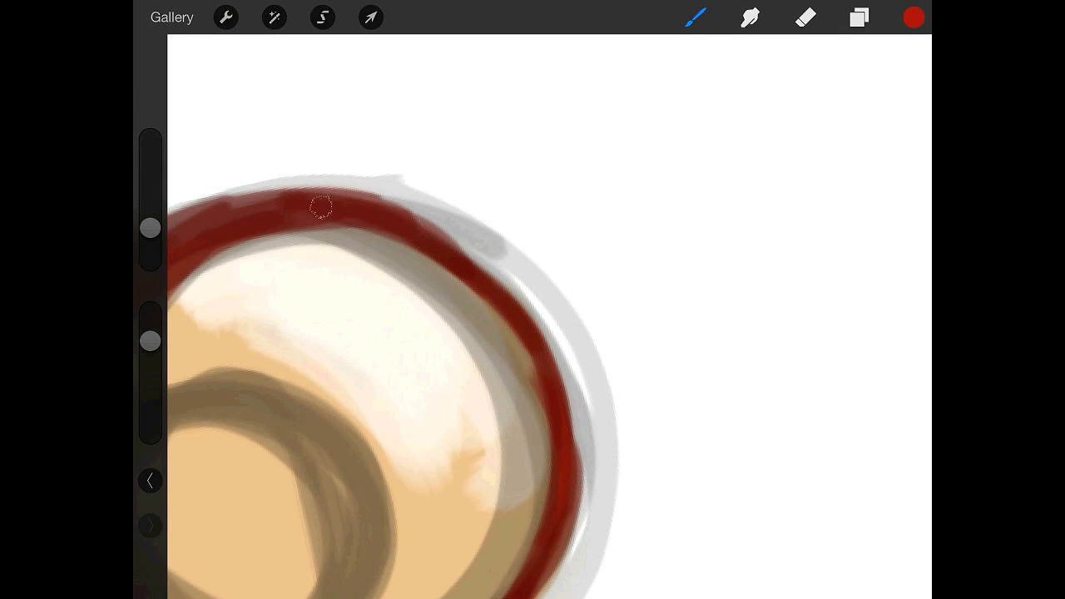
drag(320, 207, 565, 485)
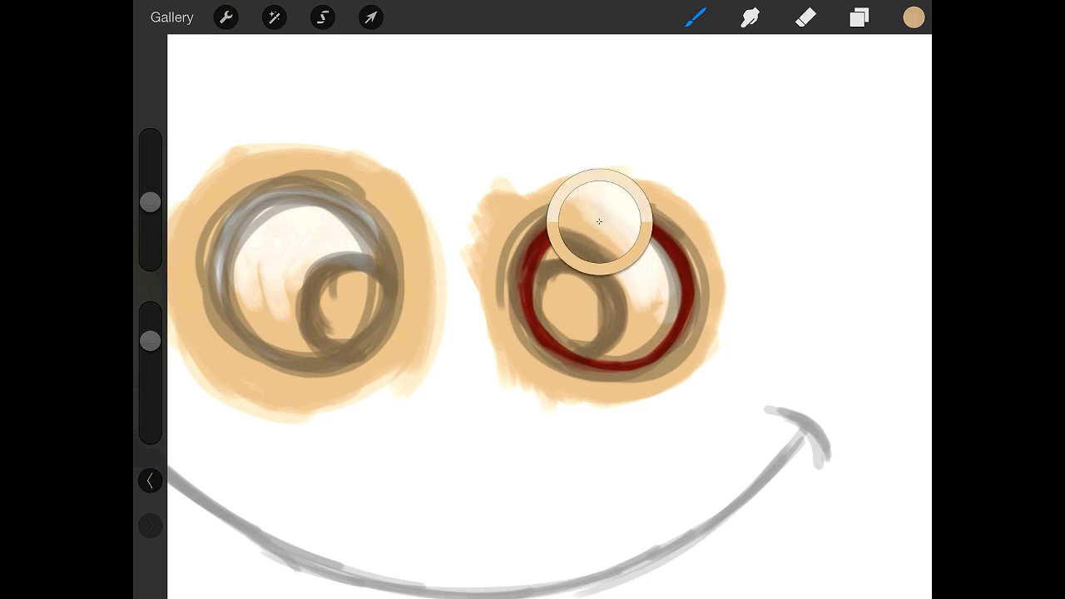
- Paint a matching dark red ring around the left eye's iris
drag(597, 221, 529, 288)
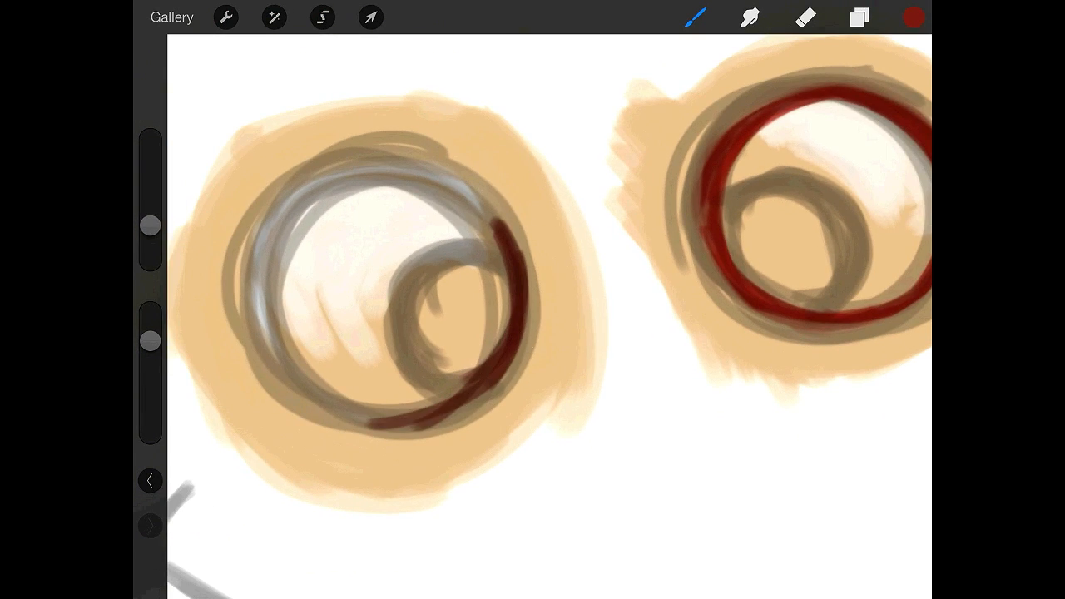
drag(258, 200, 332, 408)
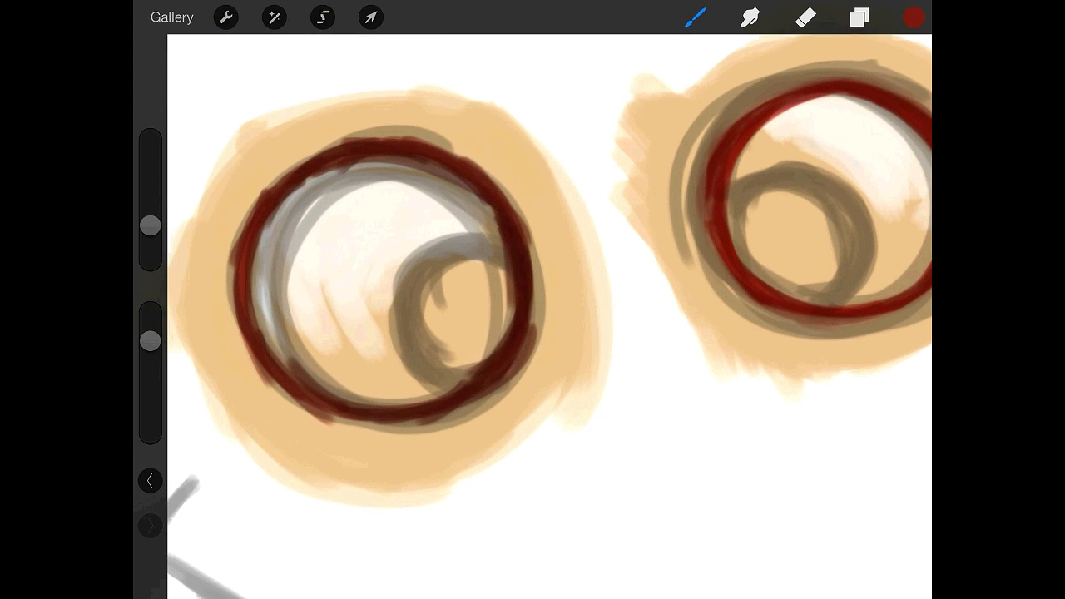
click(859, 17)
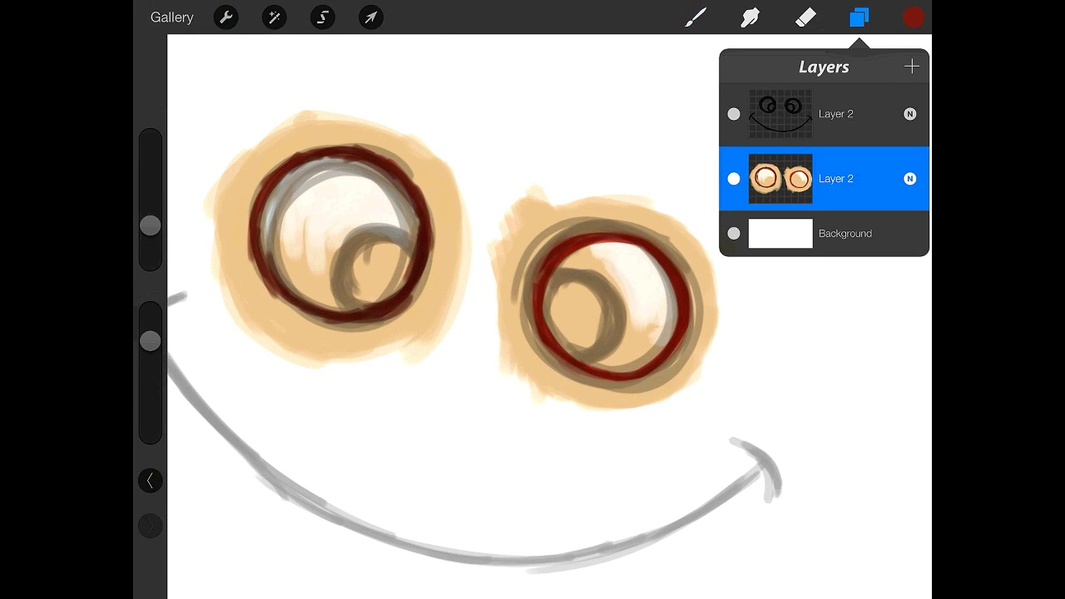